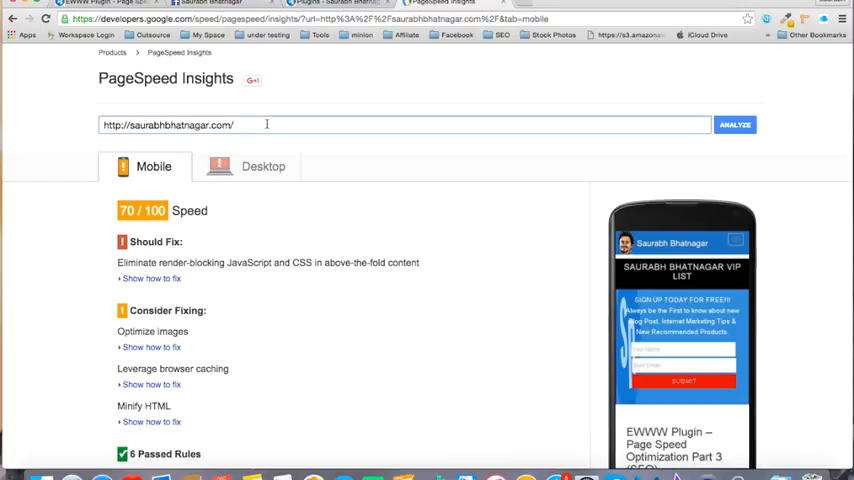
pyautogui.moveTo(58, 139)
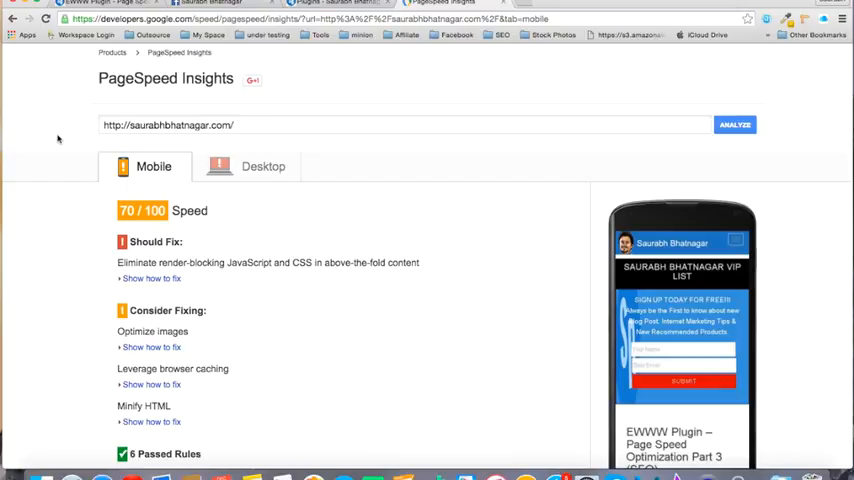
pyautogui.moveTo(205, 261)
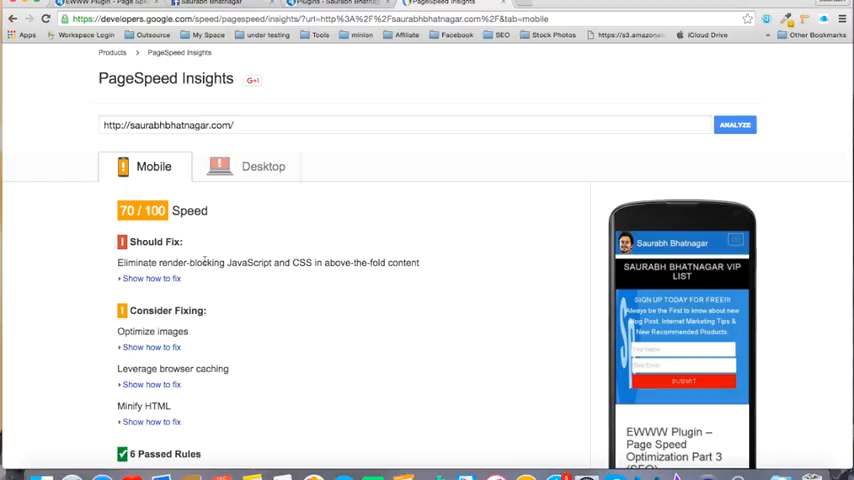
pyautogui.moveTo(183, 203)
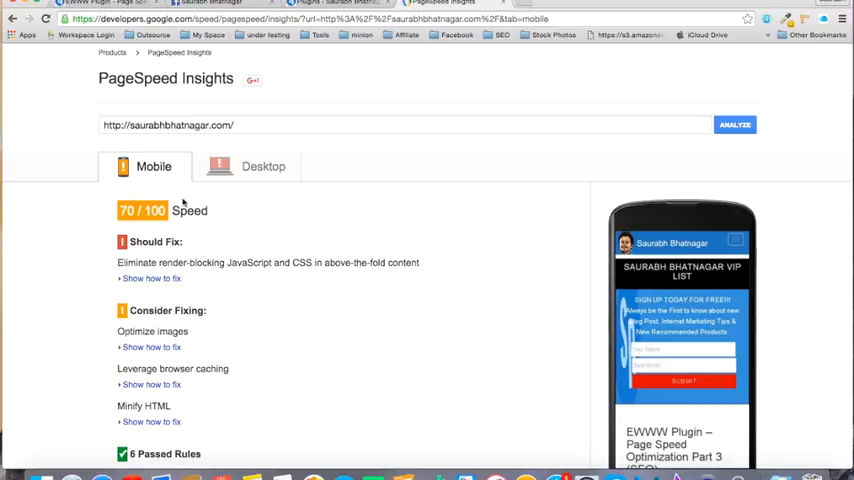
pyautogui.moveTo(183, 205)
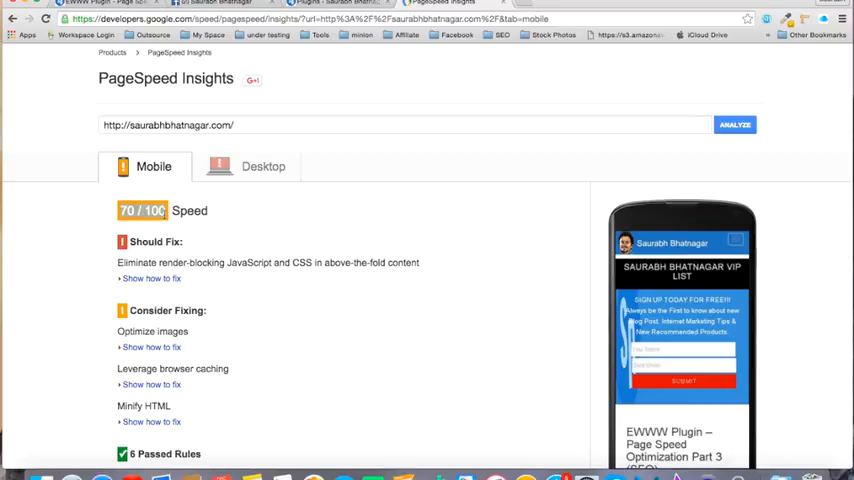
# - Show the desktop PageSpeed results, scoring 53/100 with image optimization flagged
pyautogui.click(263, 166)
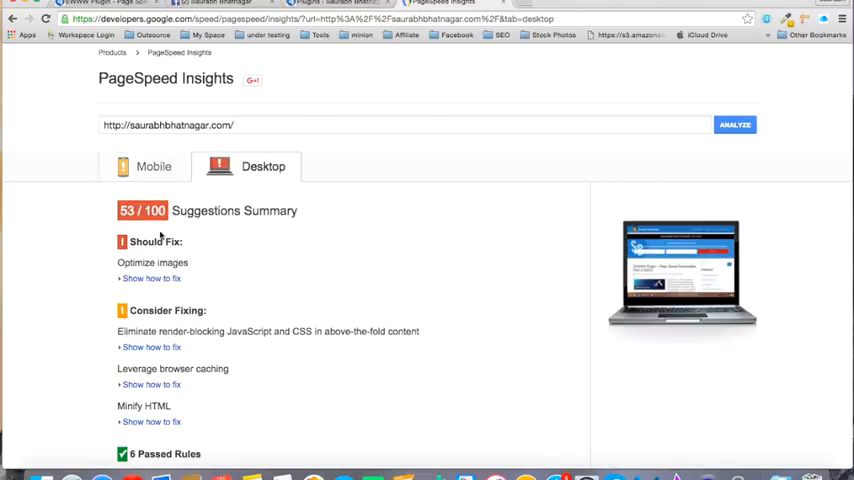
pyautogui.moveTo(218, 251)
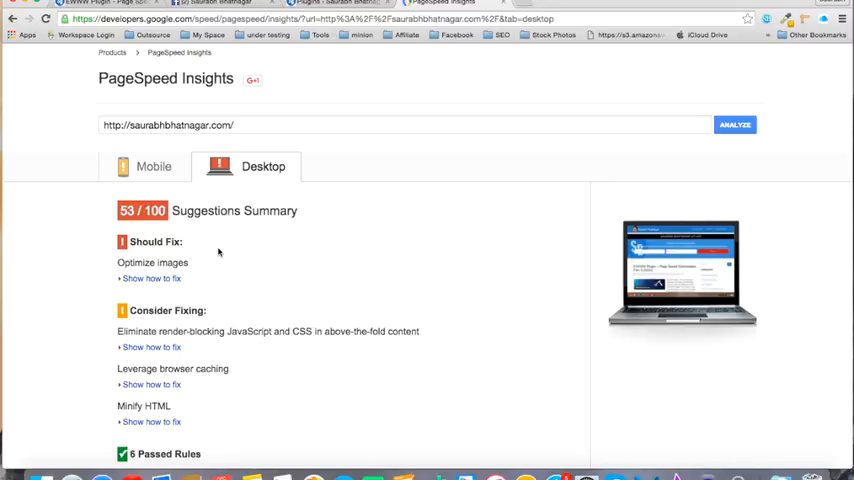
pyautogui.moveTo(159, 258)
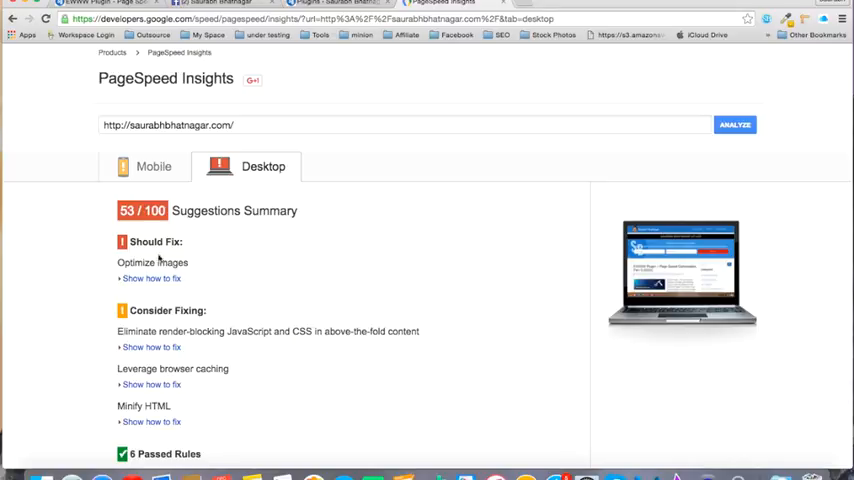
pyautogui.doubleClick(152, 262)
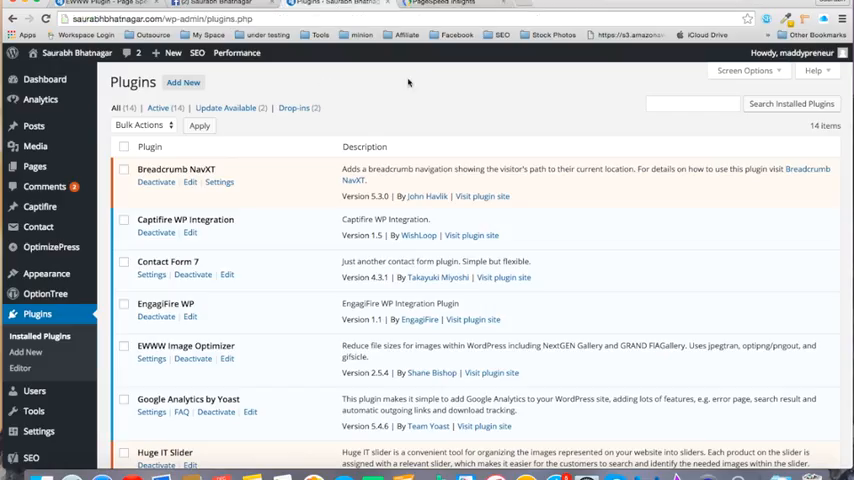
pyautogui.moveTo(473, 115)
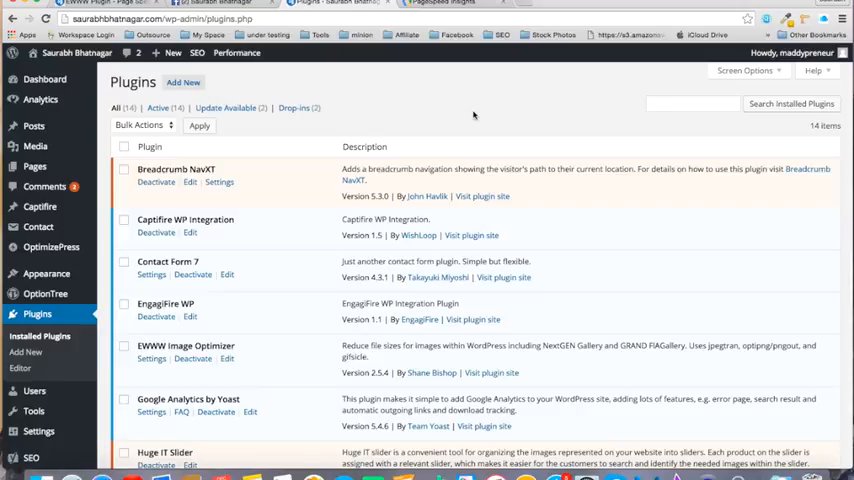
pyautogui.scroll(-3)
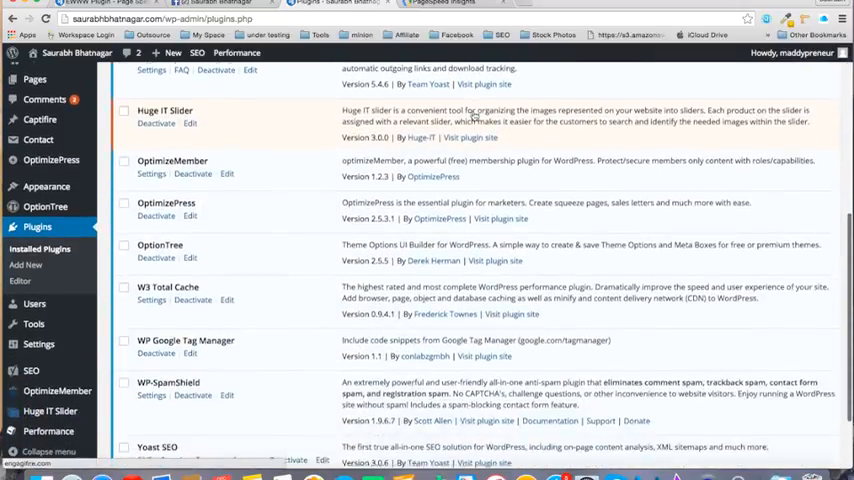
pyautogui.scroll(3)
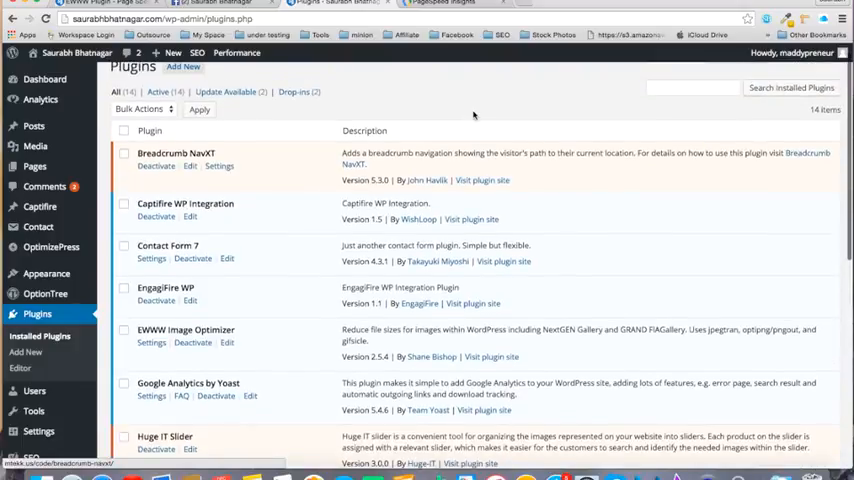
pyautogui.scroll(-3)
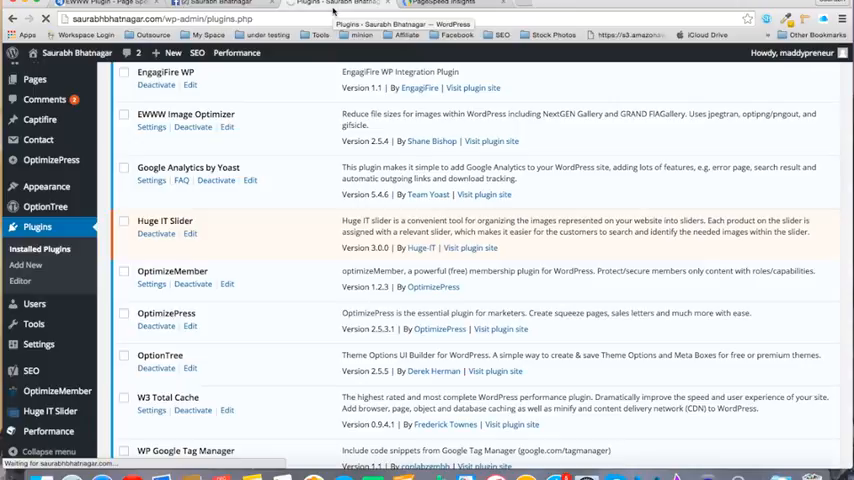
# - Enable lossy JPG optimization in EWWW Image Optimizer's Basic Settings
pyautogui.click(151, 127)
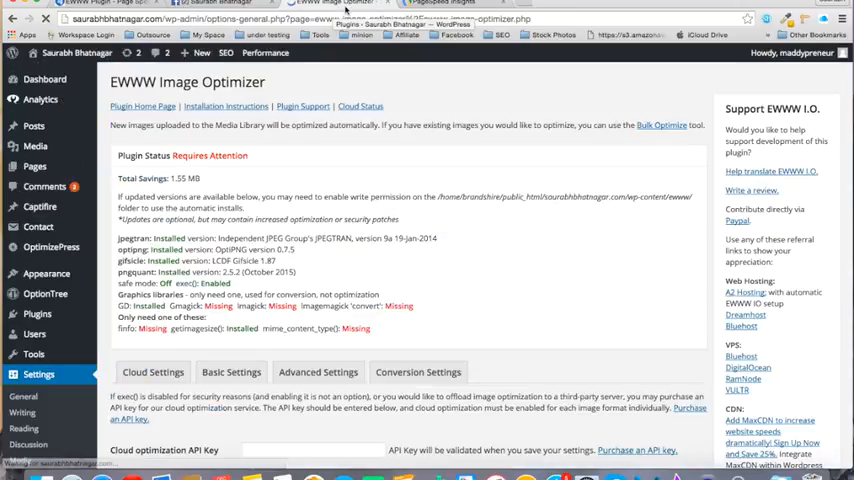
pyautogui.click(231, 185)
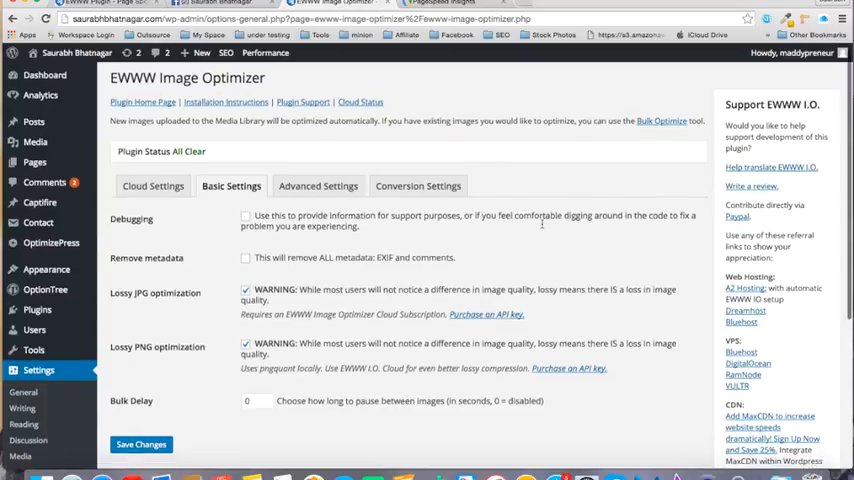
pyautogui.scroll(-3)
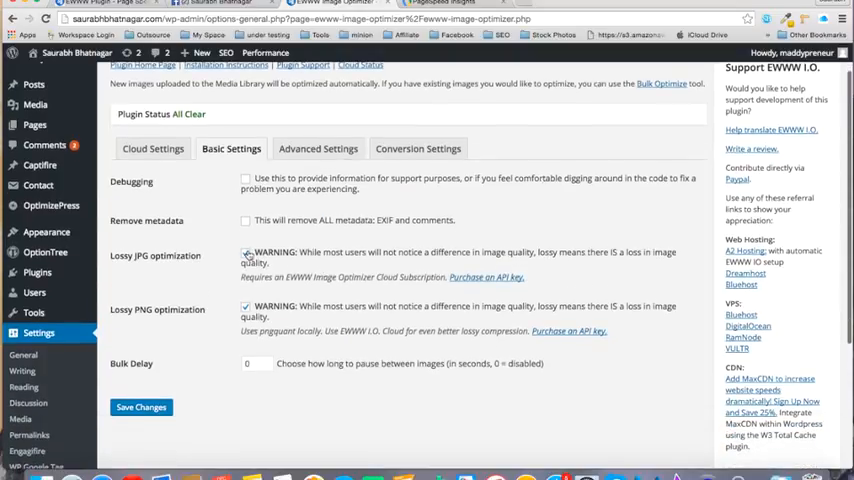
pyautogui.click(246, 252)
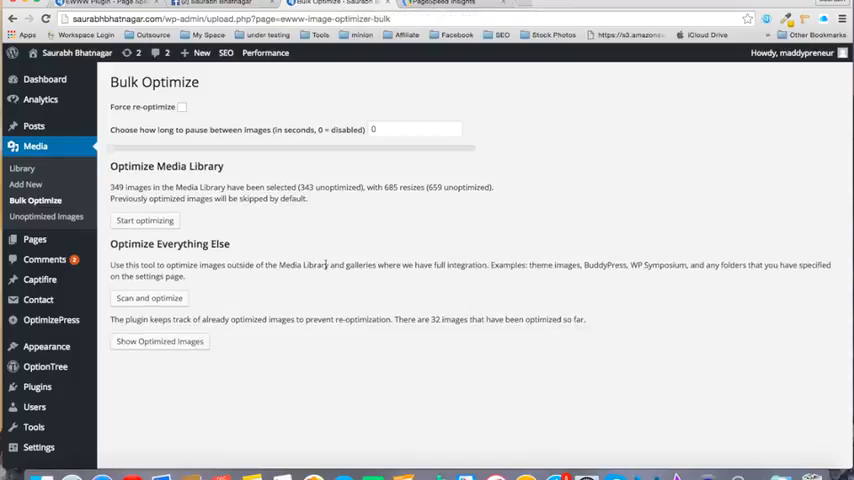
pyautogui.moveTo(313, 226)
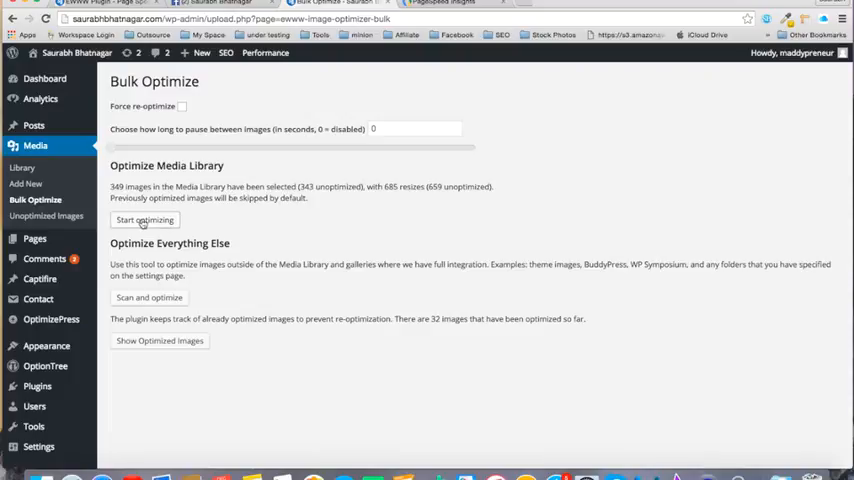
# - Start bulk optimizing all 349 media library images
pyautogui.click(144, 219)
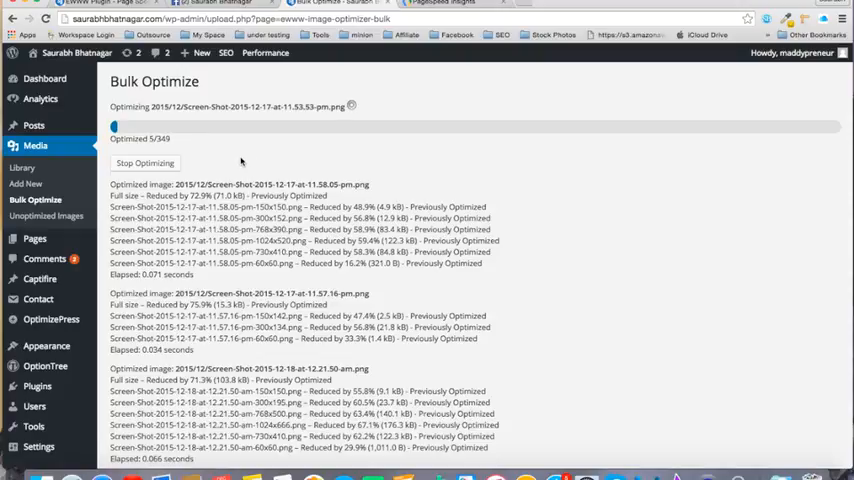
pyautogui.moveTo(202, 140)
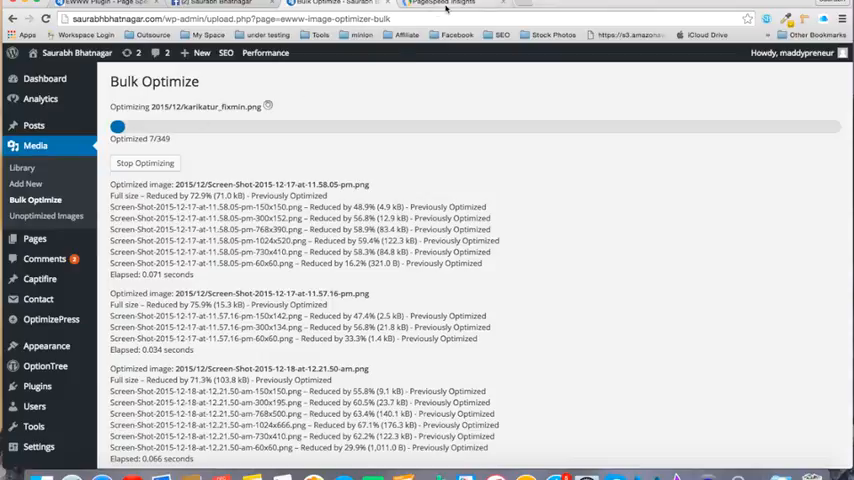
# - Compare PageSpeed desktop 53/100 and mobile 70/100 scores against bulk optimization progress
pyautogui.click(445, 3)
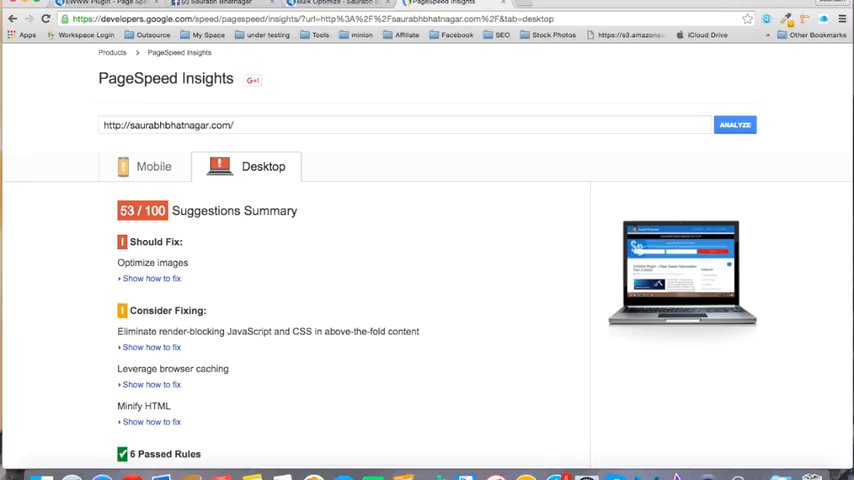
pyautogui.click(153, 166)
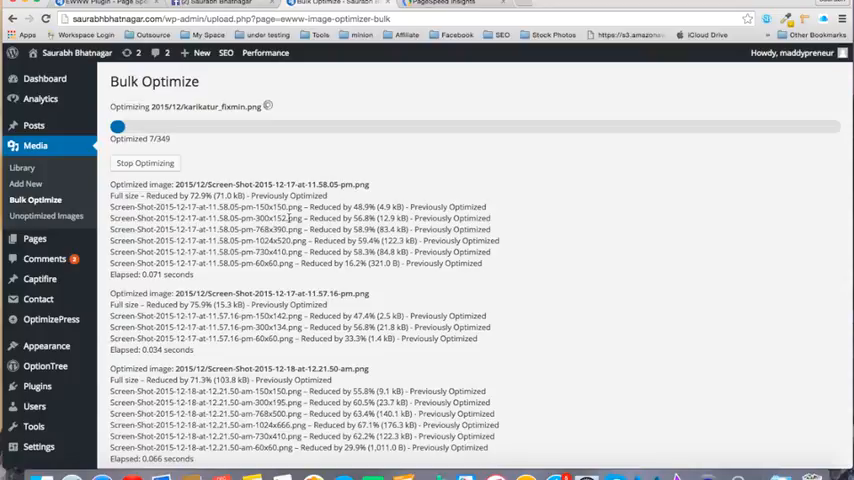
pyautogui.click(440, 3)
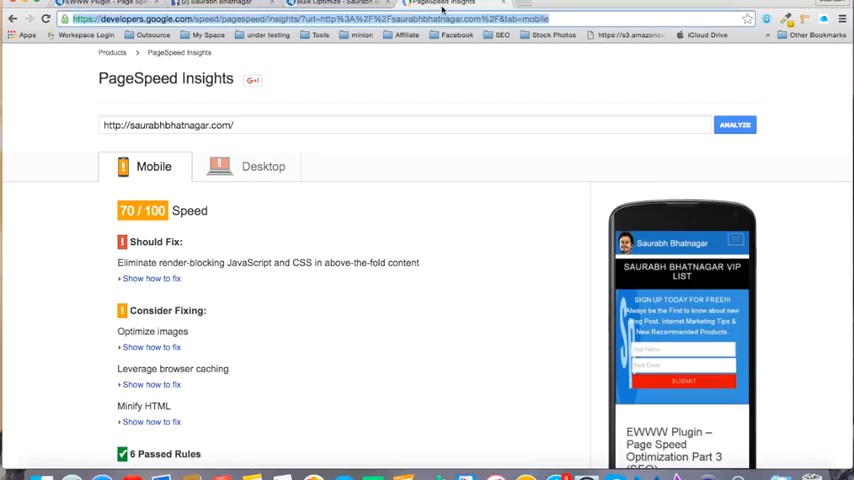
pyautogui.click(263, 166)
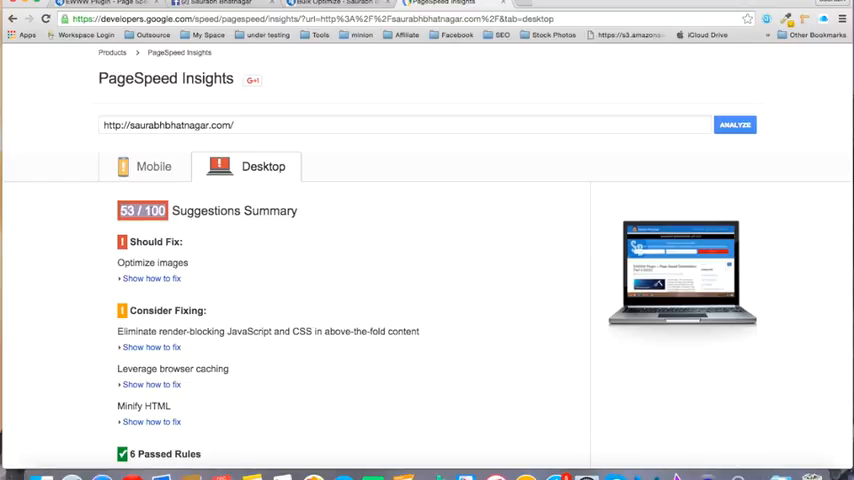
pyautogui.click(153, 166)
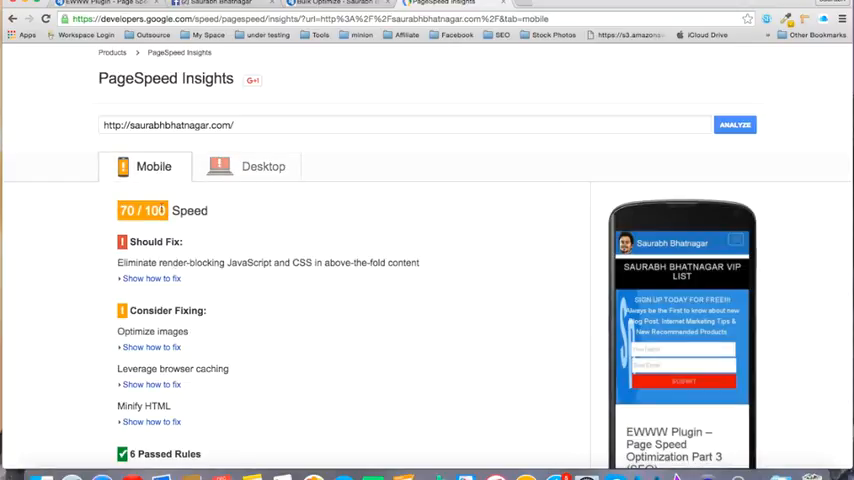